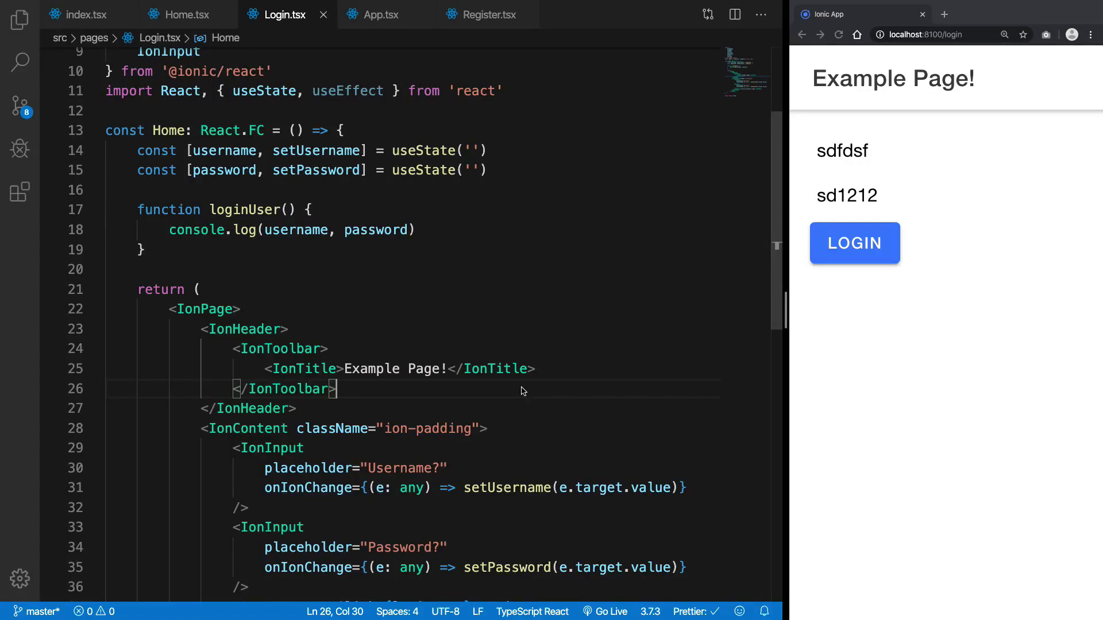
- Paste the copied Login page code into the Register.tsx tab
scroll("down", 3)
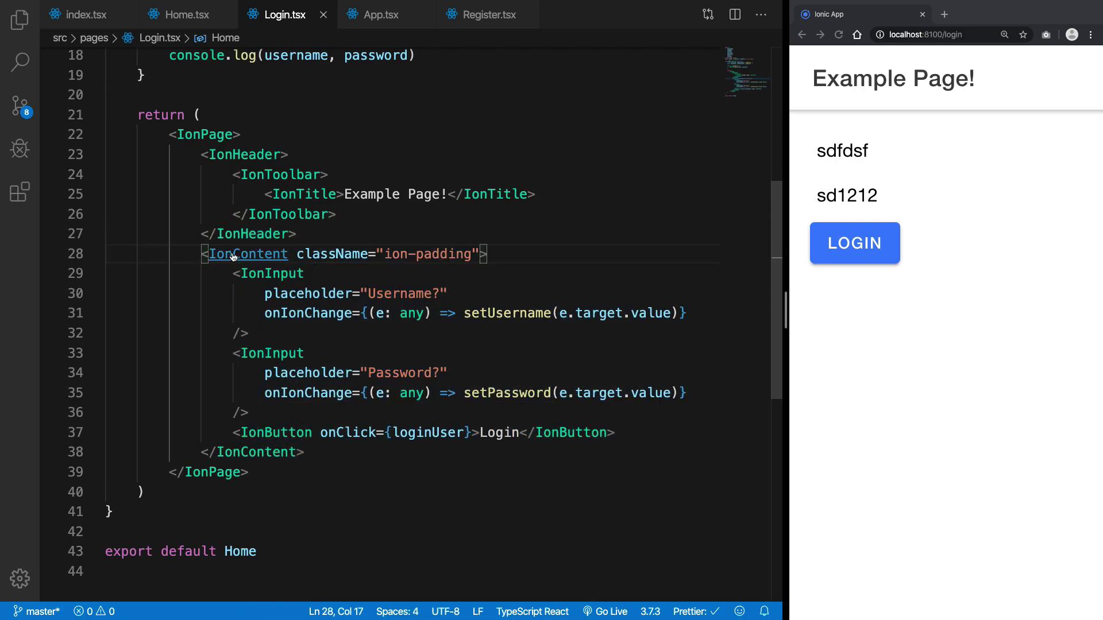
left_click(486, 14)
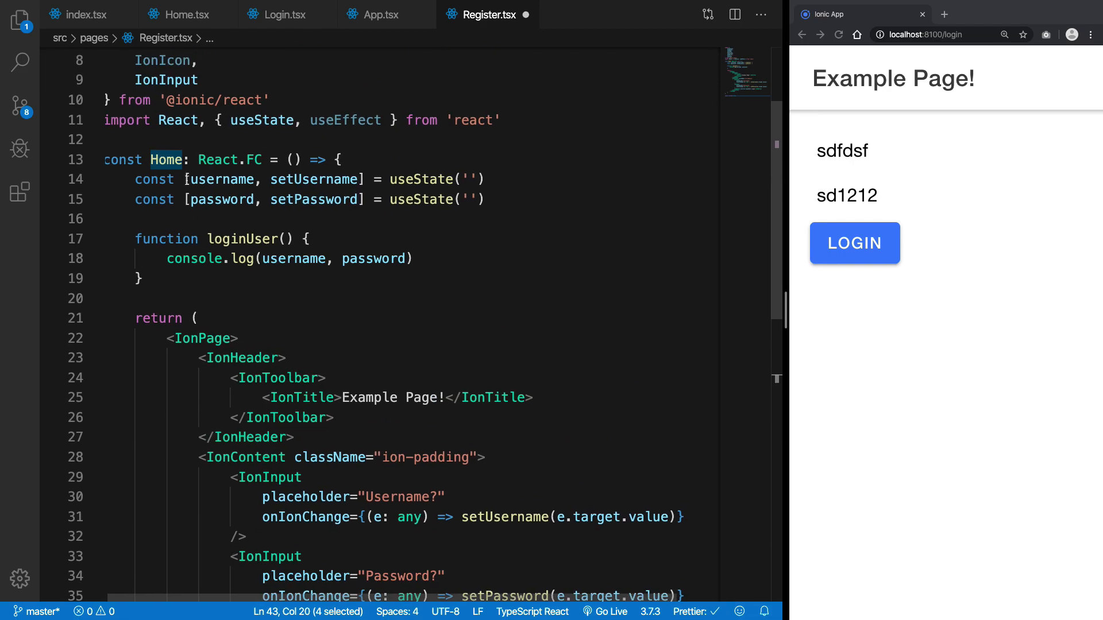
- Rename the component from Home to Register and add a cpassword/setCPassword state
type("Regisr")
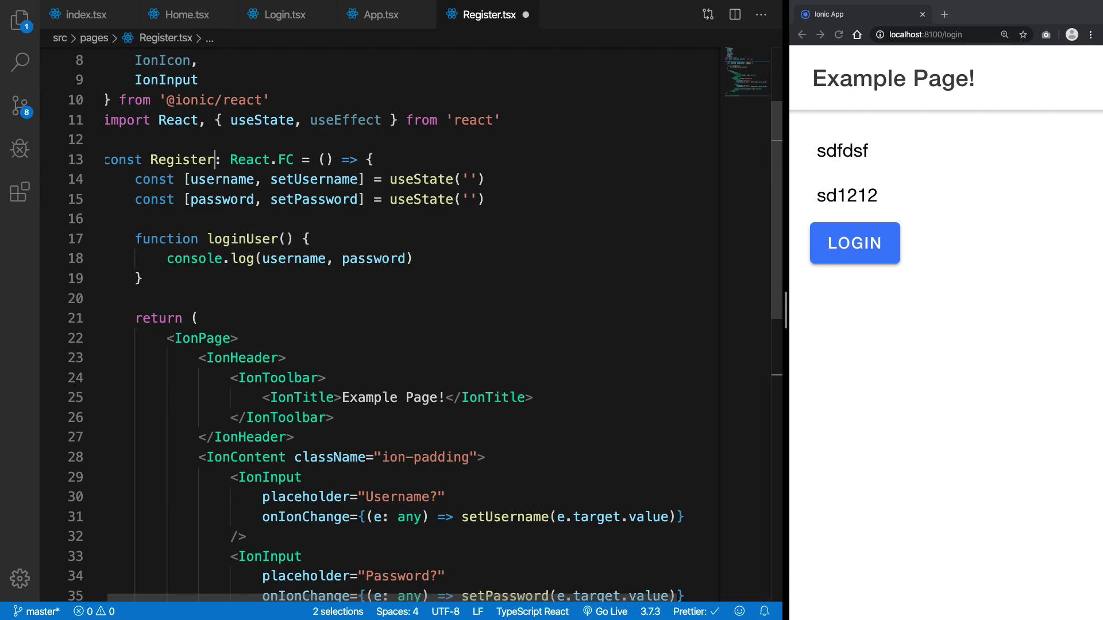
scroll("down", 3)
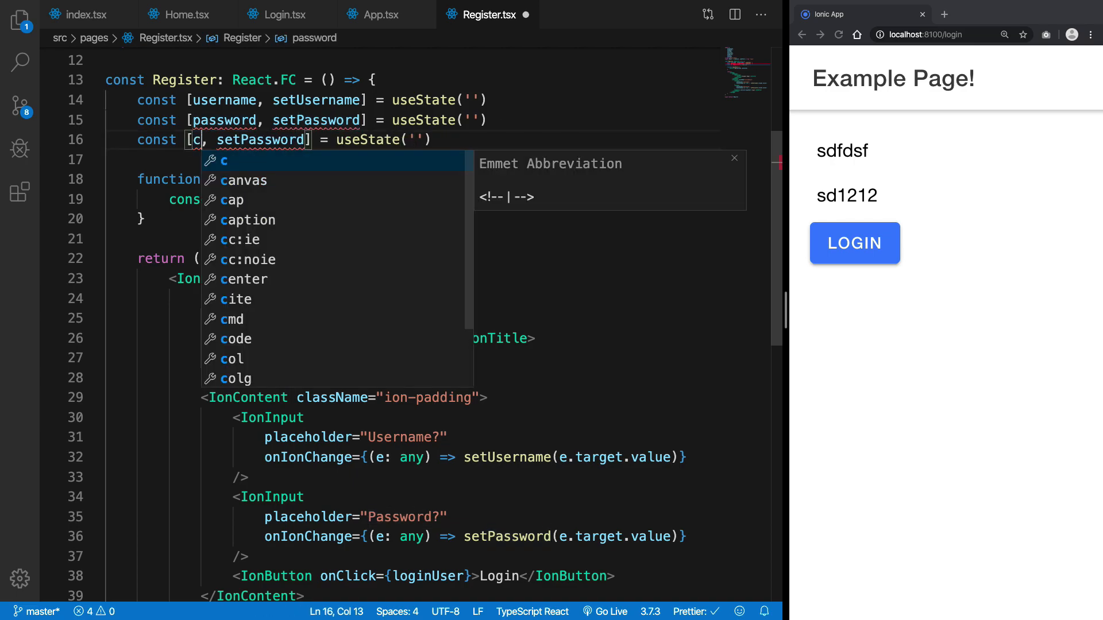
type("password")
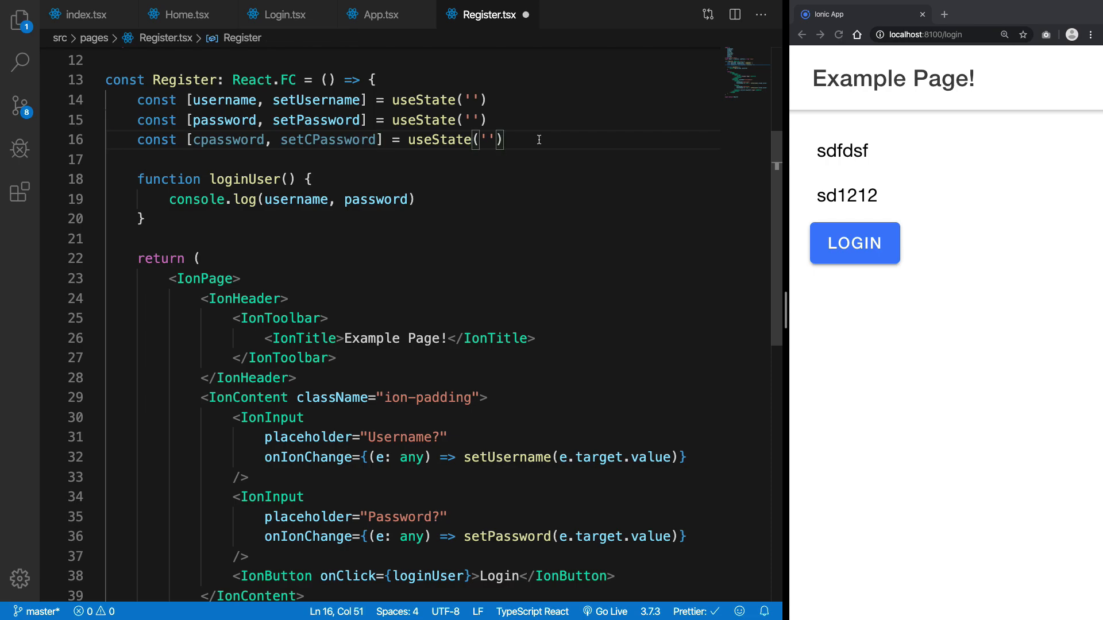
scroll("down", 3)
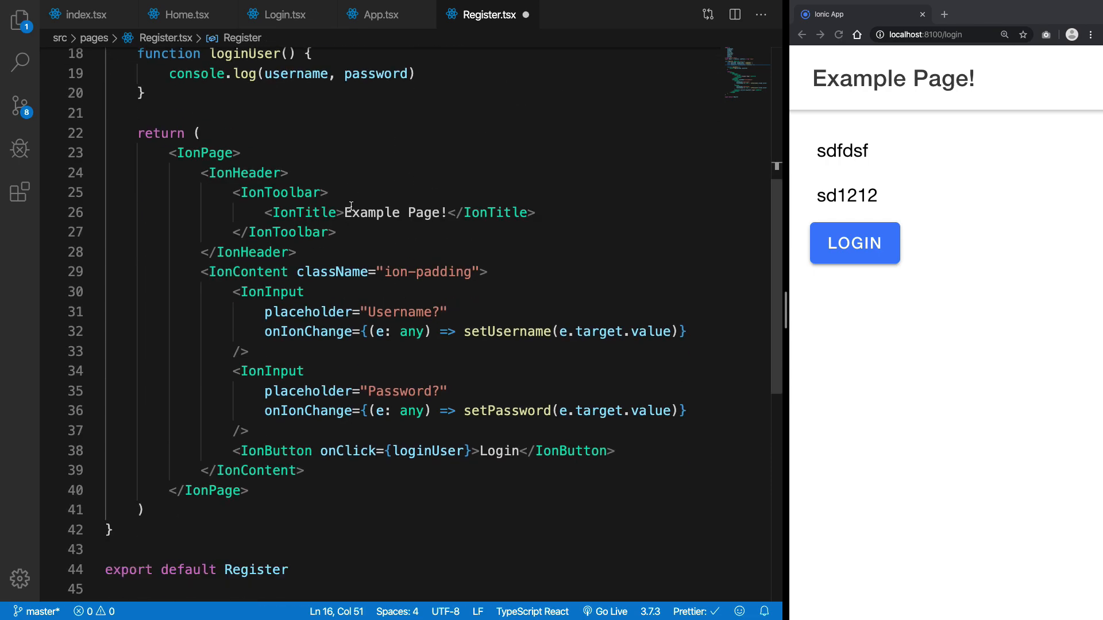
- Title the page Register and add a Confirm Password? input and Register button
type("Register")
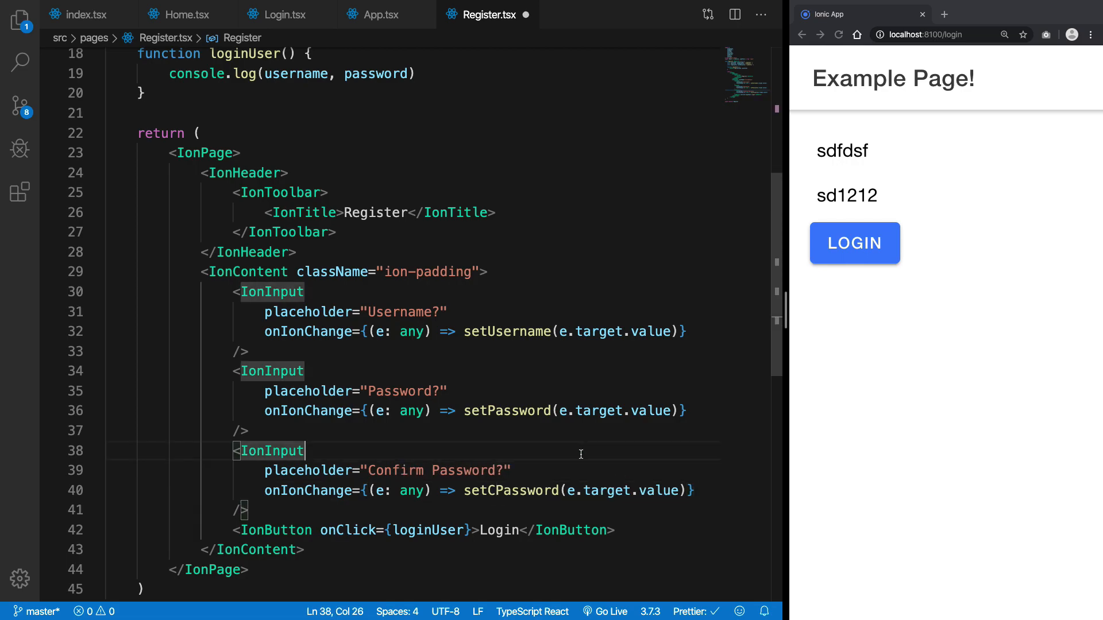
scroll("down", 3)
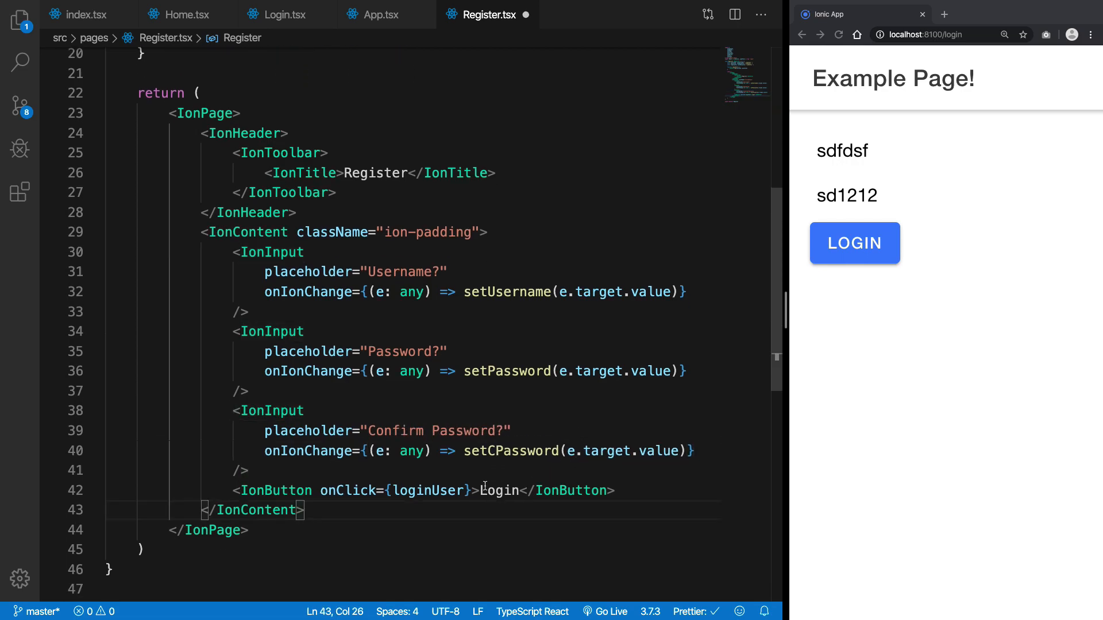
type("Register")
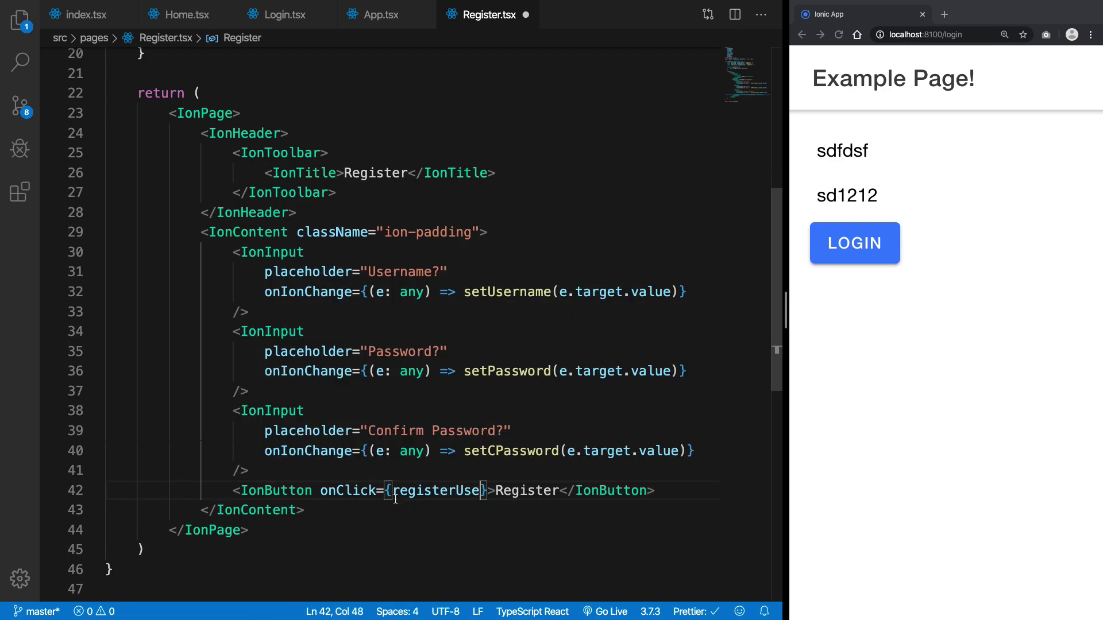
scroll("up", 3)
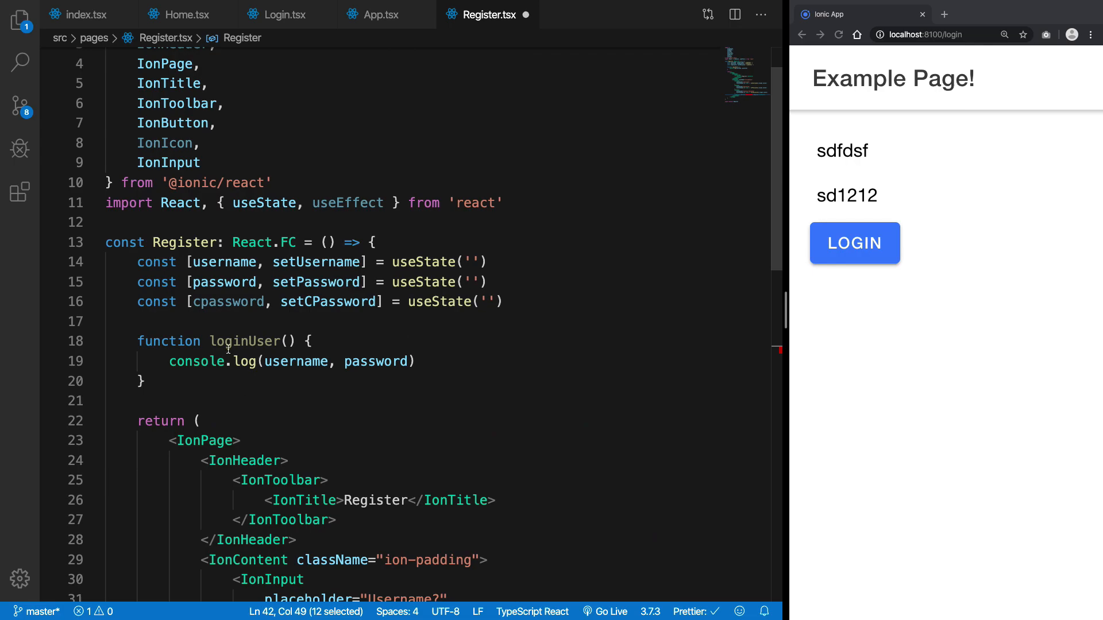
- Rename loginUser to registerUser and have it also log cpassword
type("registerUser")
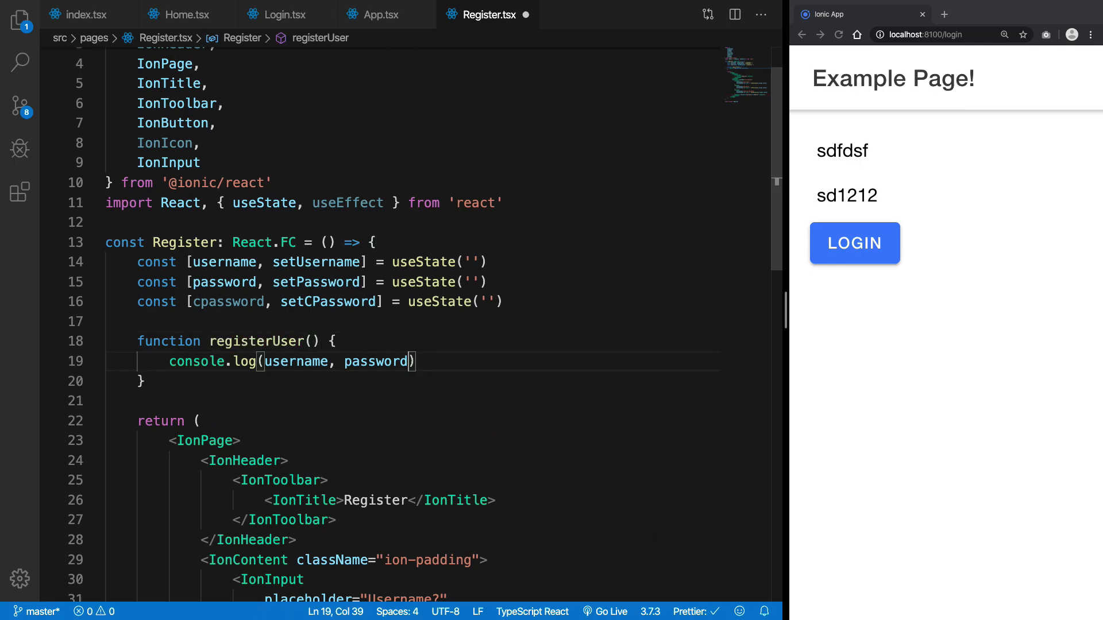
type(", cpassword")
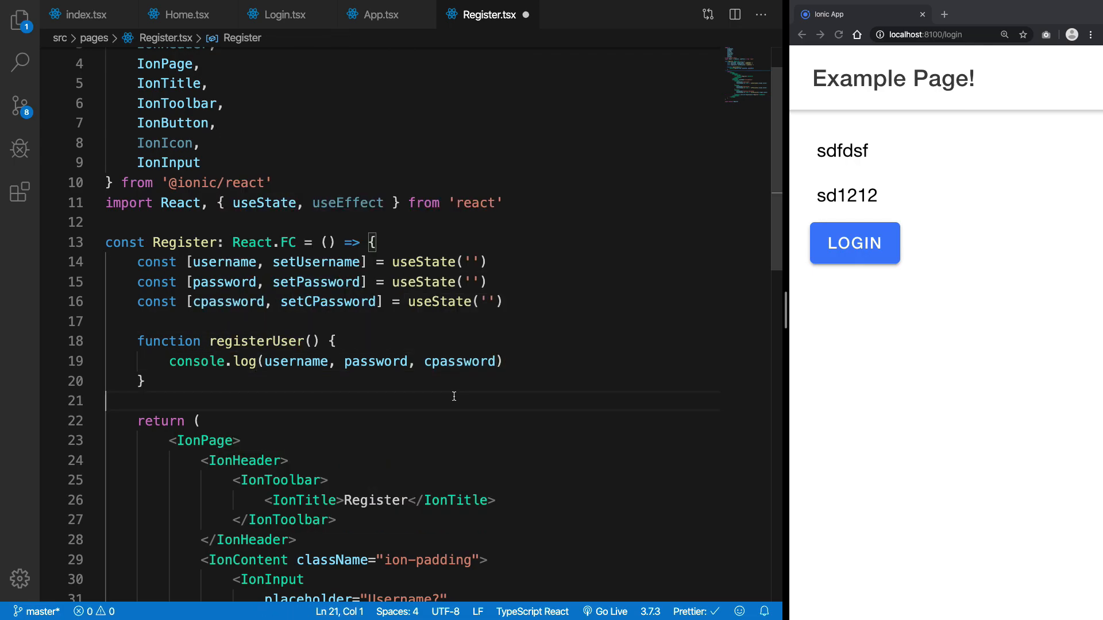
scroll("down", 3)
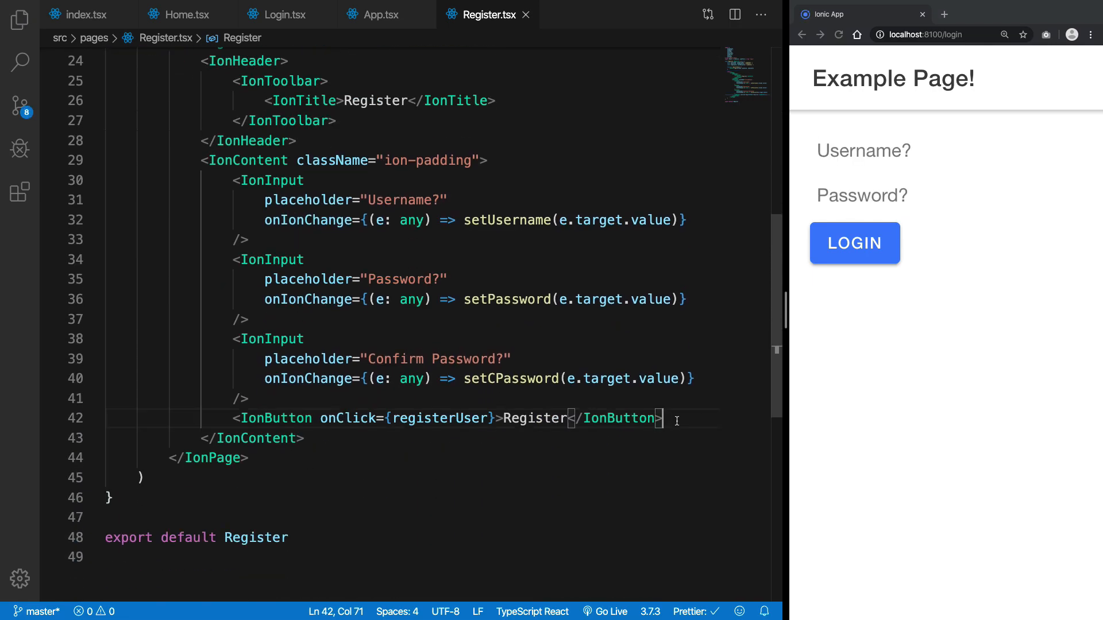
- Add an 'Already have an account?' paragraph after the IonButton in Register.tsx
scroll("up", 3)
type("<p>Alr</p>")
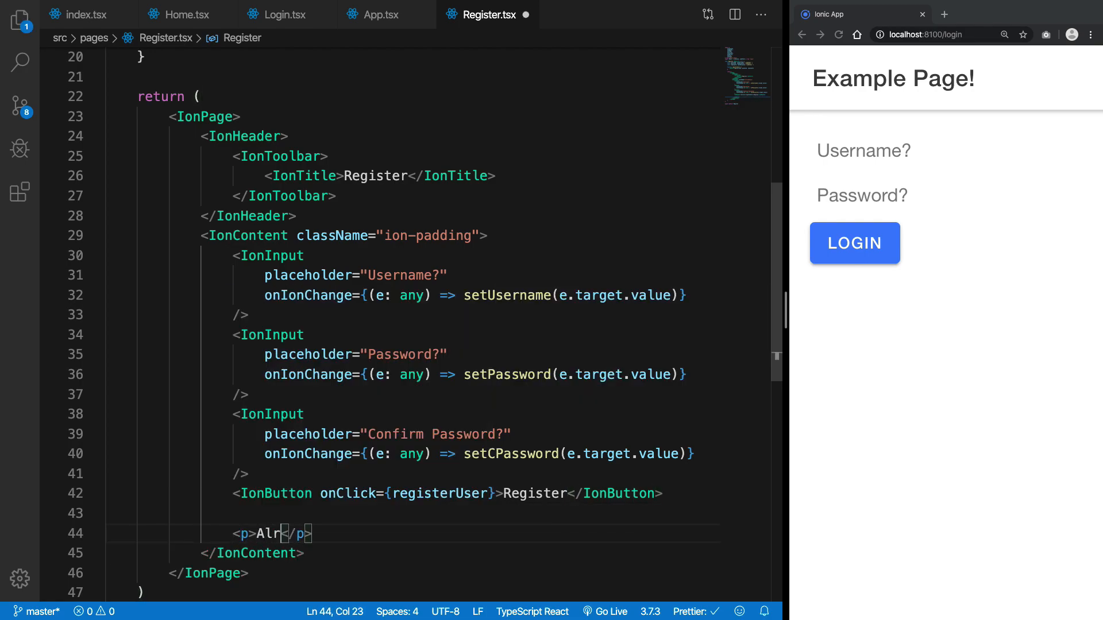
key("Backspace")
type("eady have an accou")
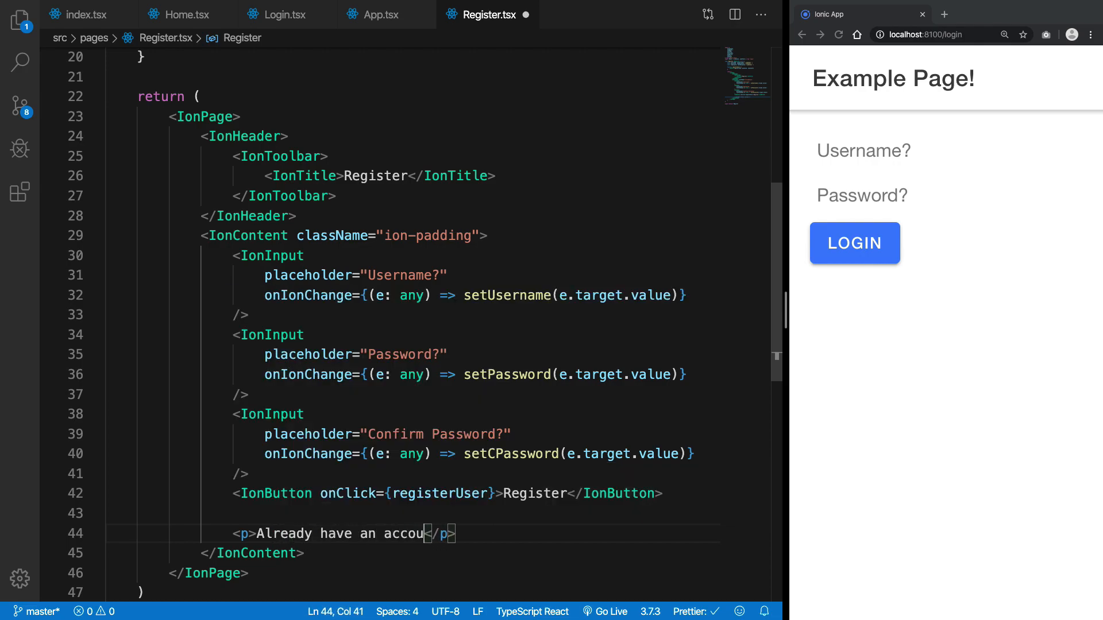
type("nt?")
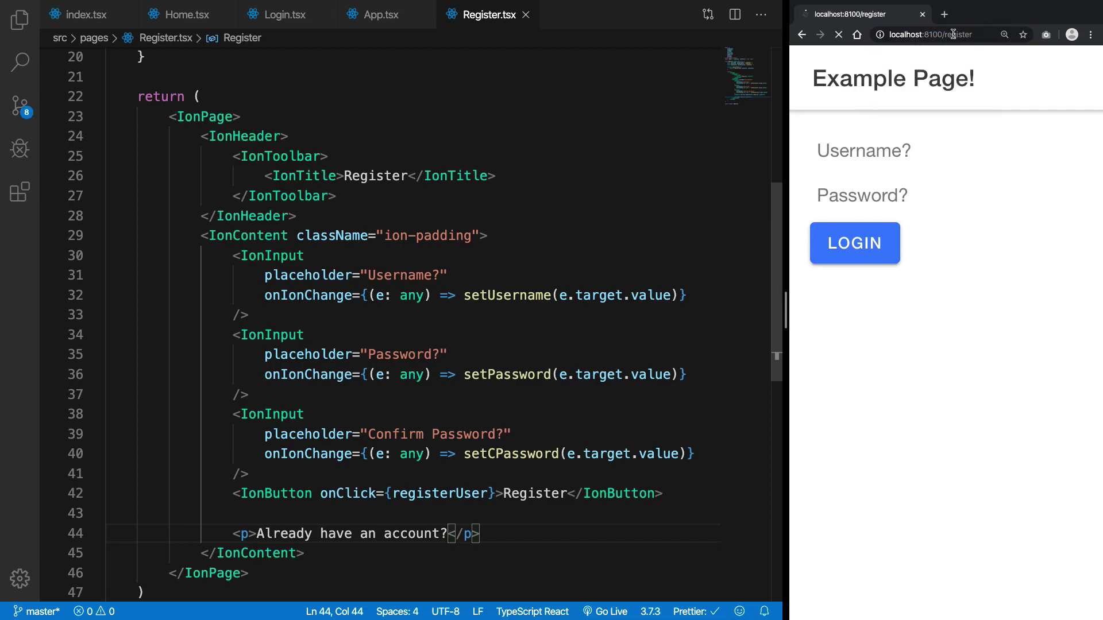
left_click(837, 34)
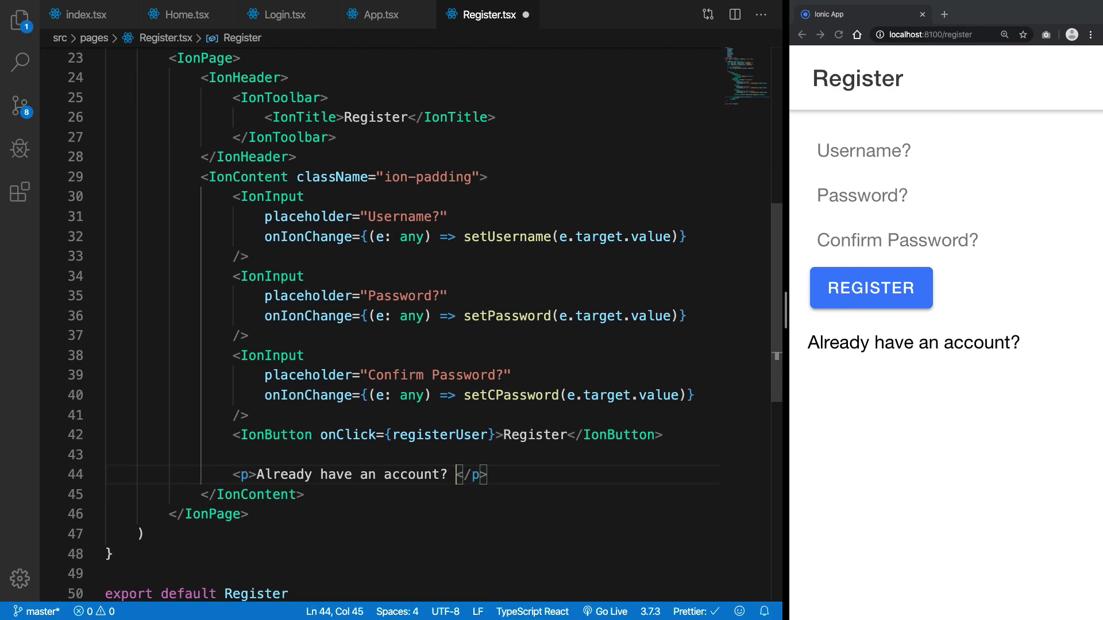
- End the paragraph with a Login link to /login, save, and confirm it opens login
type("Link } from 'react-router-dom")
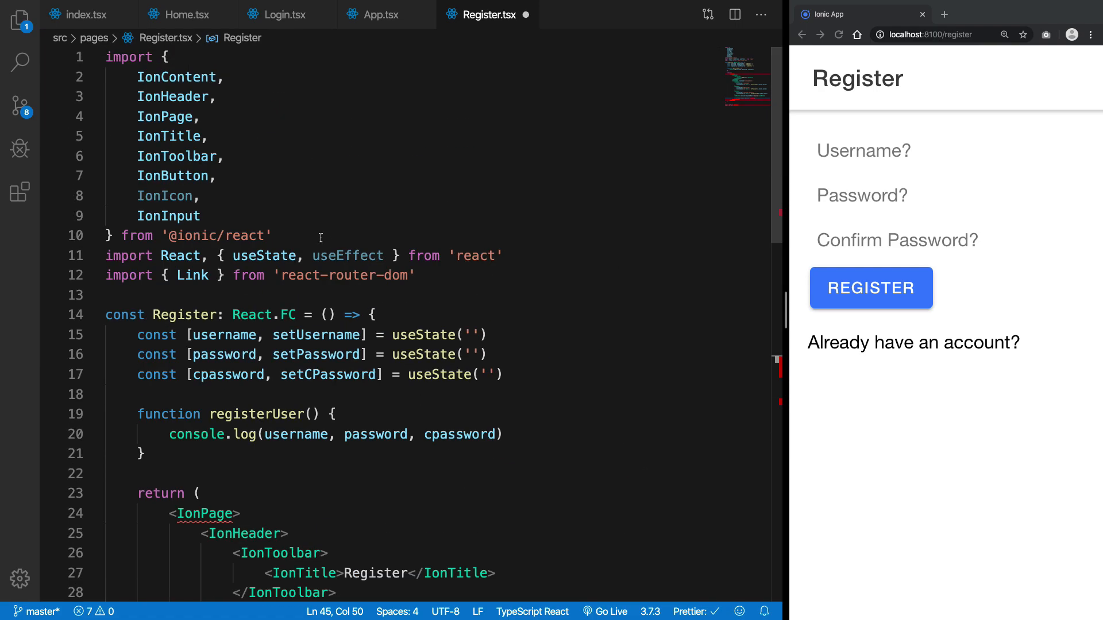
scroll("down", 3)
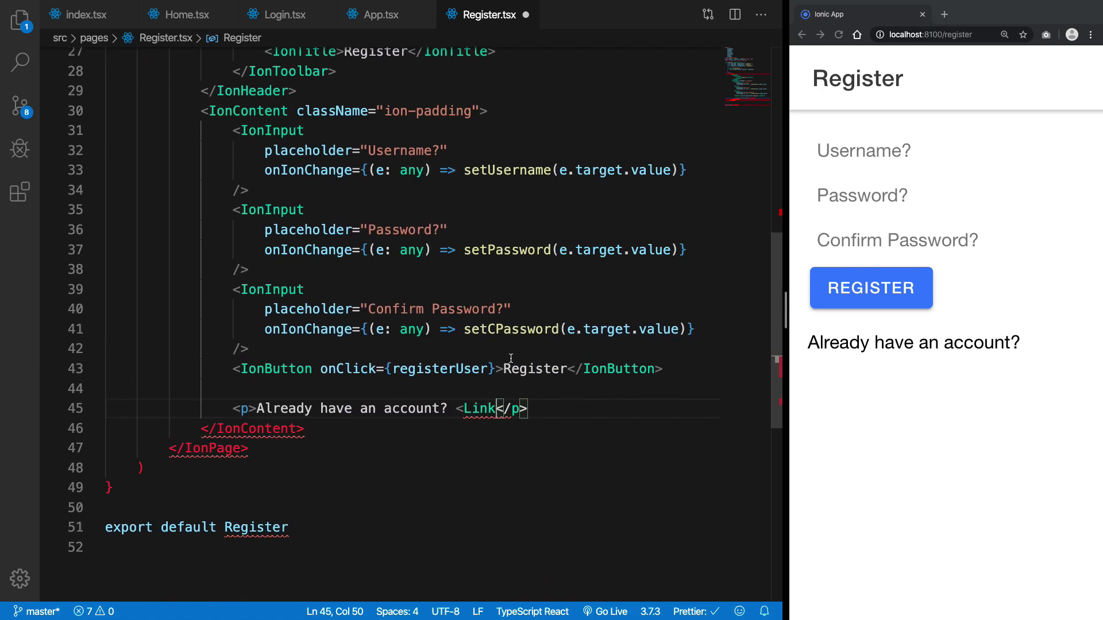
type("to=\"/regis")
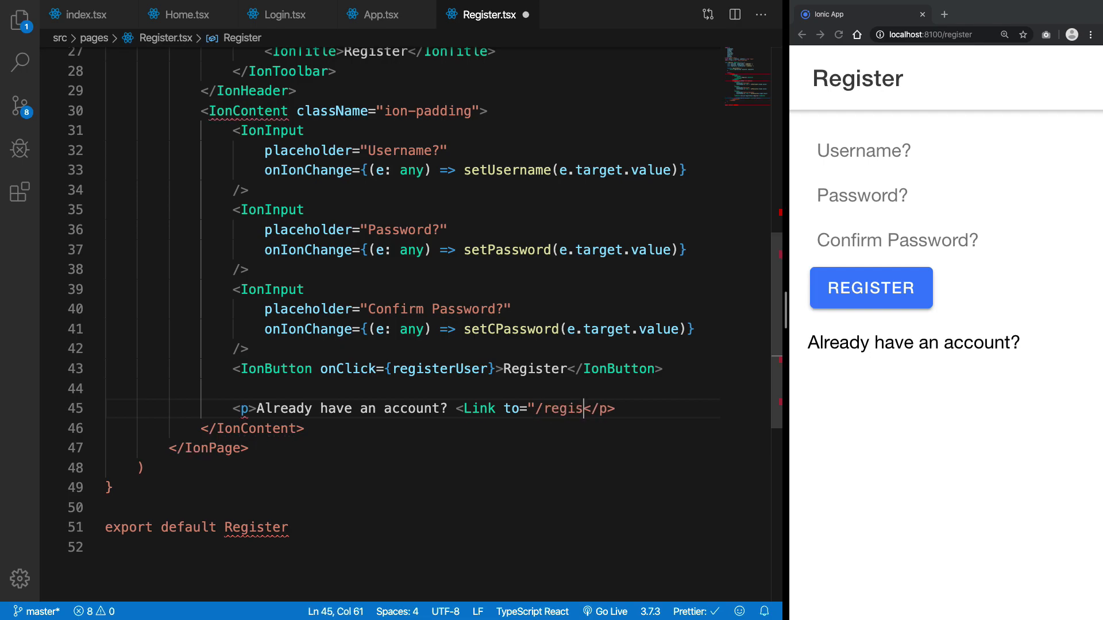
key("BackSpace")
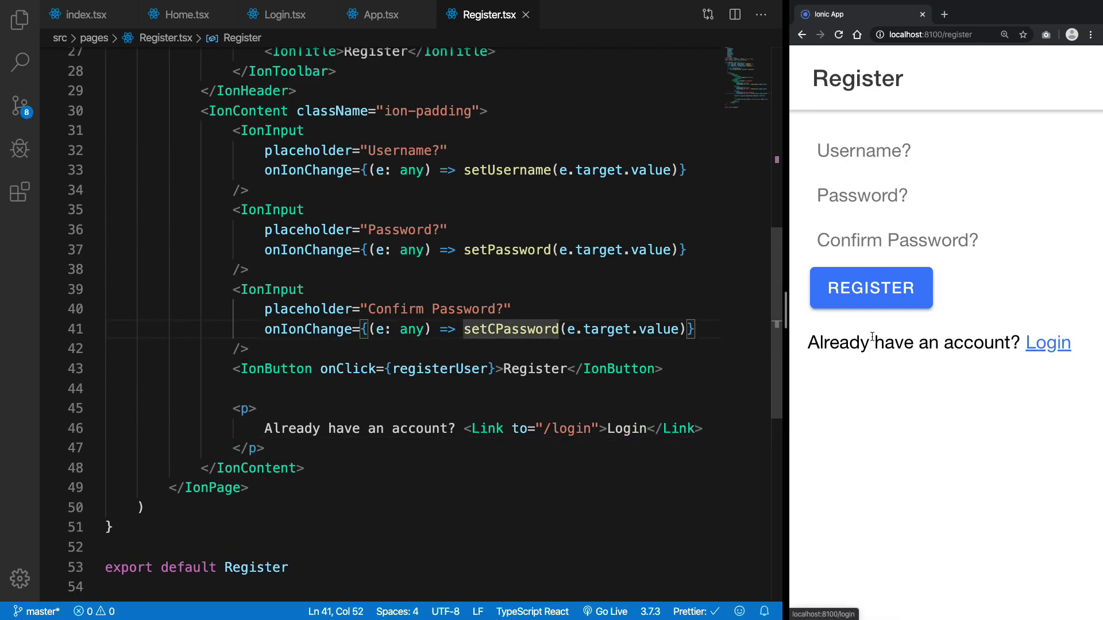
left_click(1047, 343)
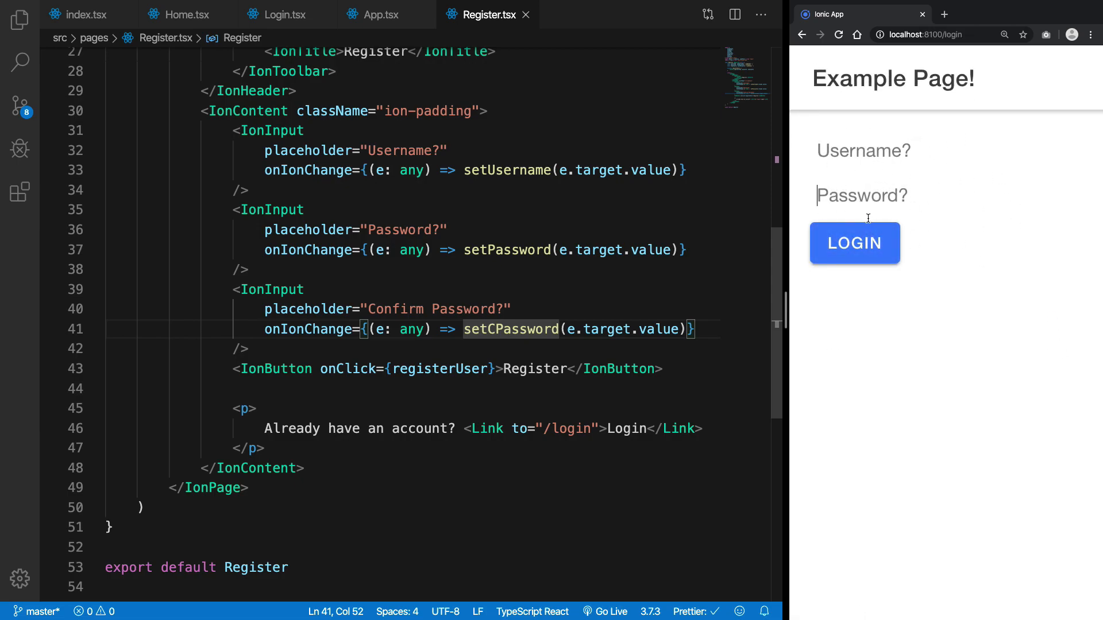
scroll("up", 3)
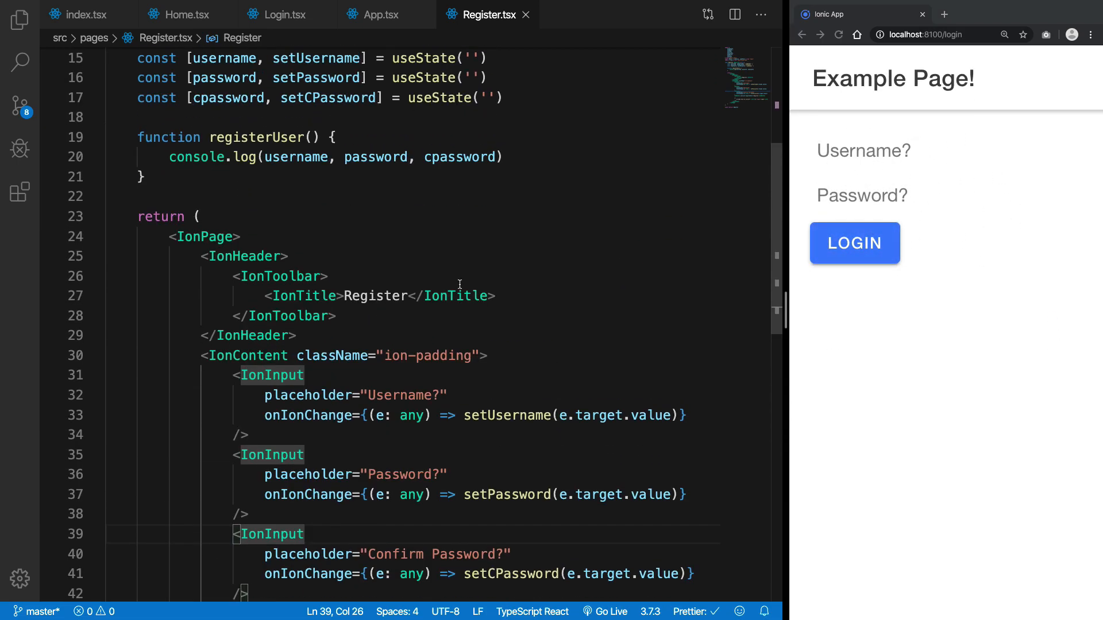
- Change the Login.tsx title from 'Example Page!' to 'Login'
left_click(276, 15)
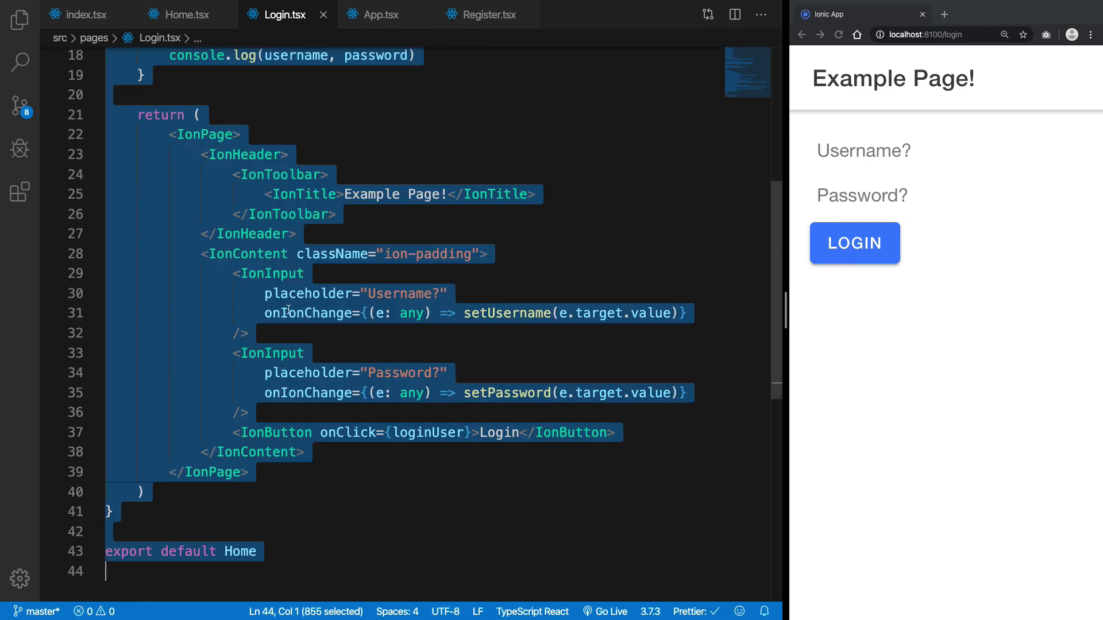
double_click(394, 194)
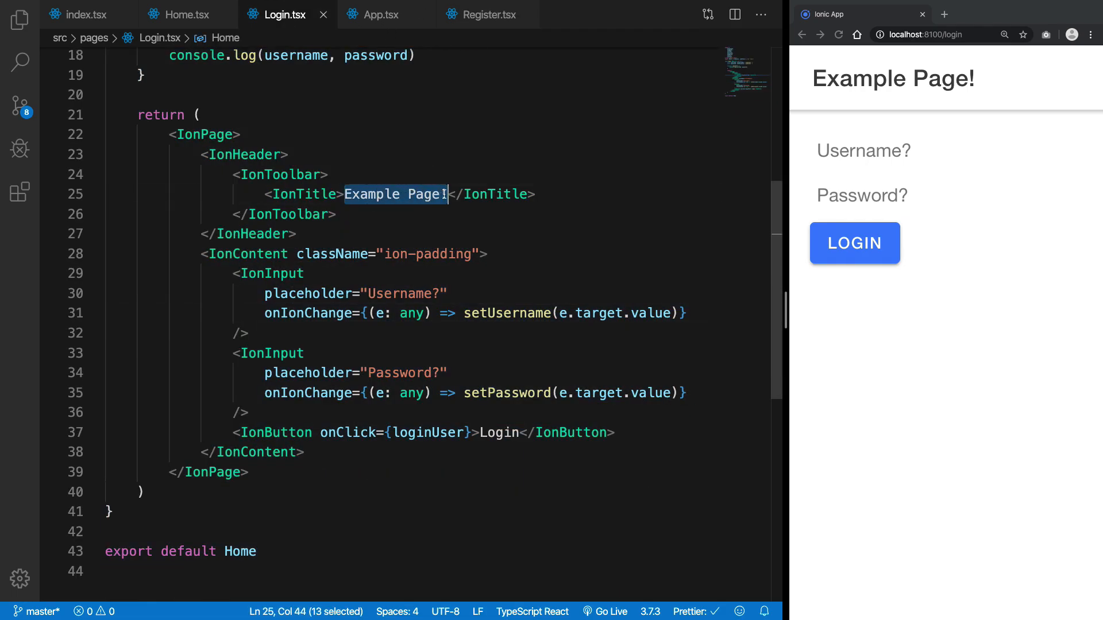
type("Login")
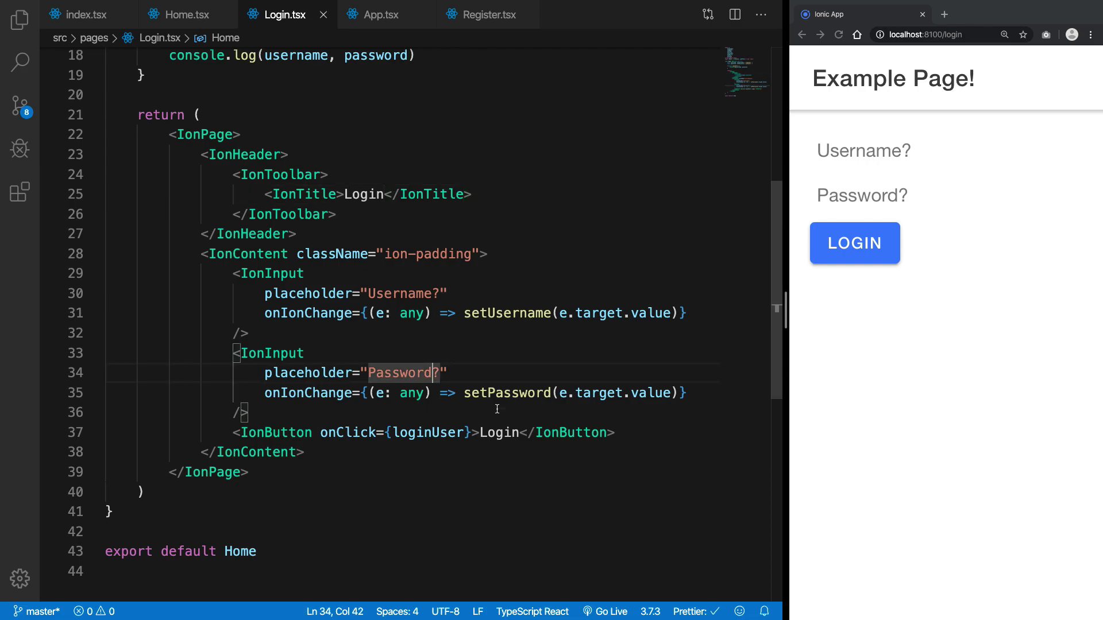
- Paste the Register page's paragraph into Login.tsx and reword it to 'New here?'
left_click(377, 15)
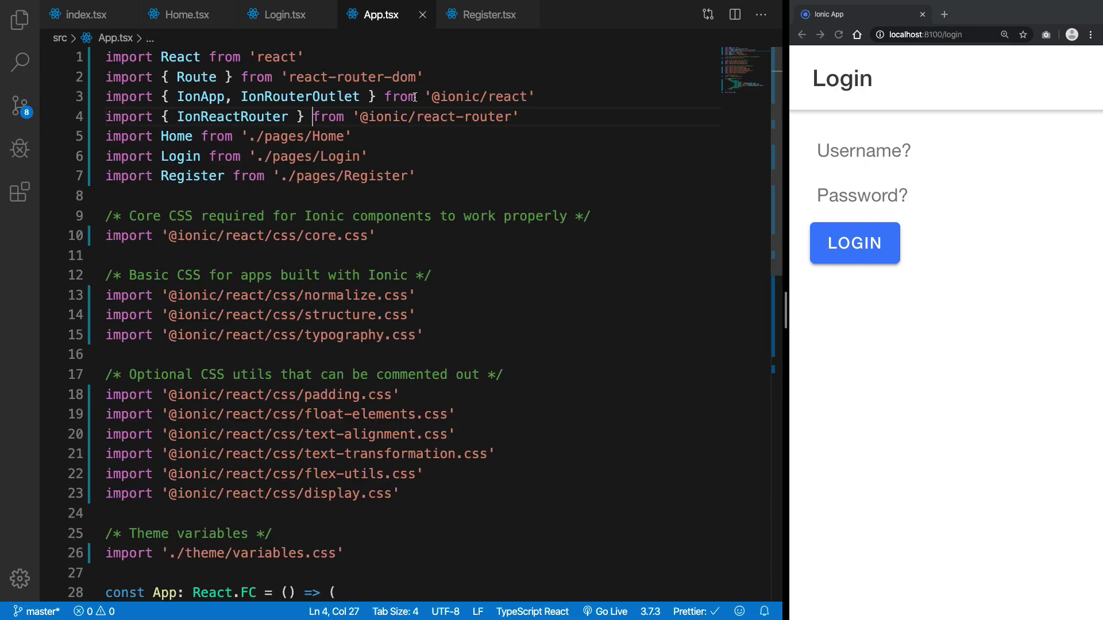
left_click(483, 15)
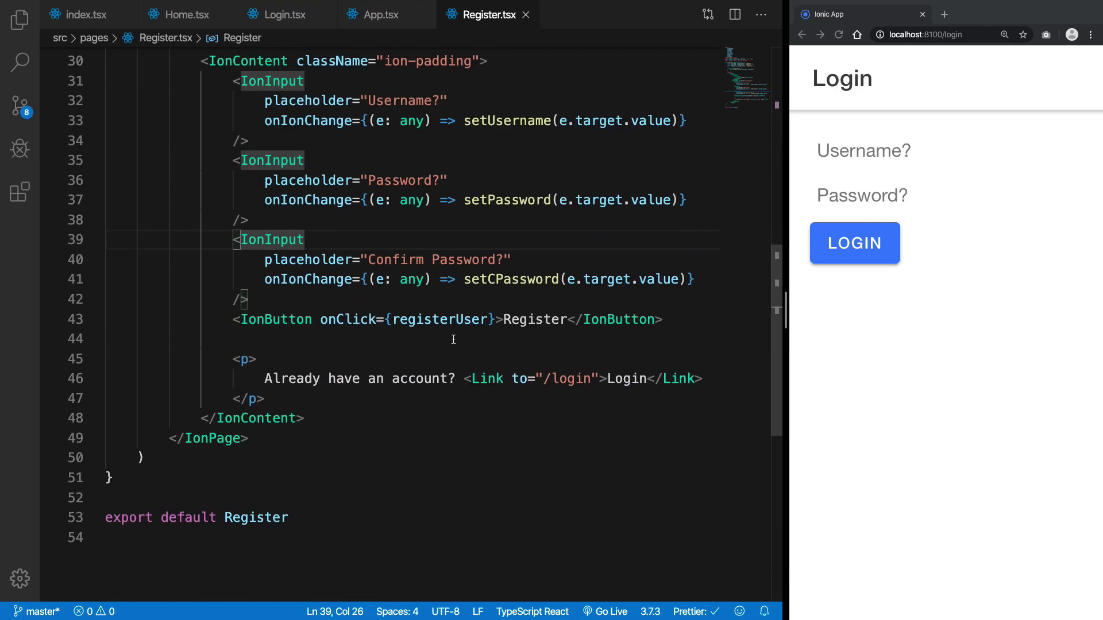
left_click(285, 14)
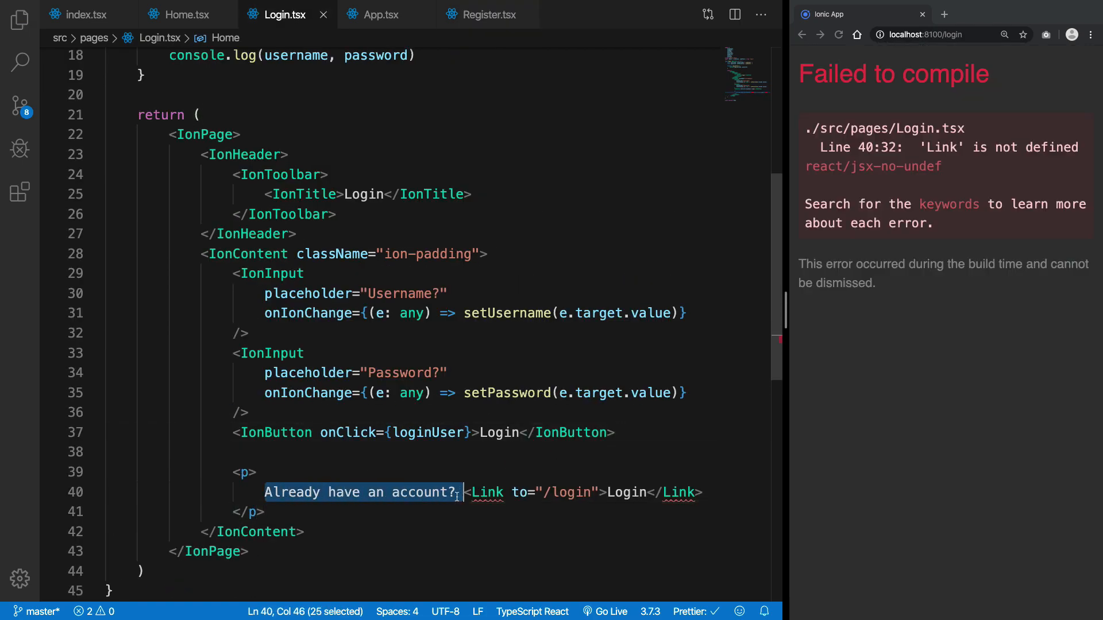
type("New here?")
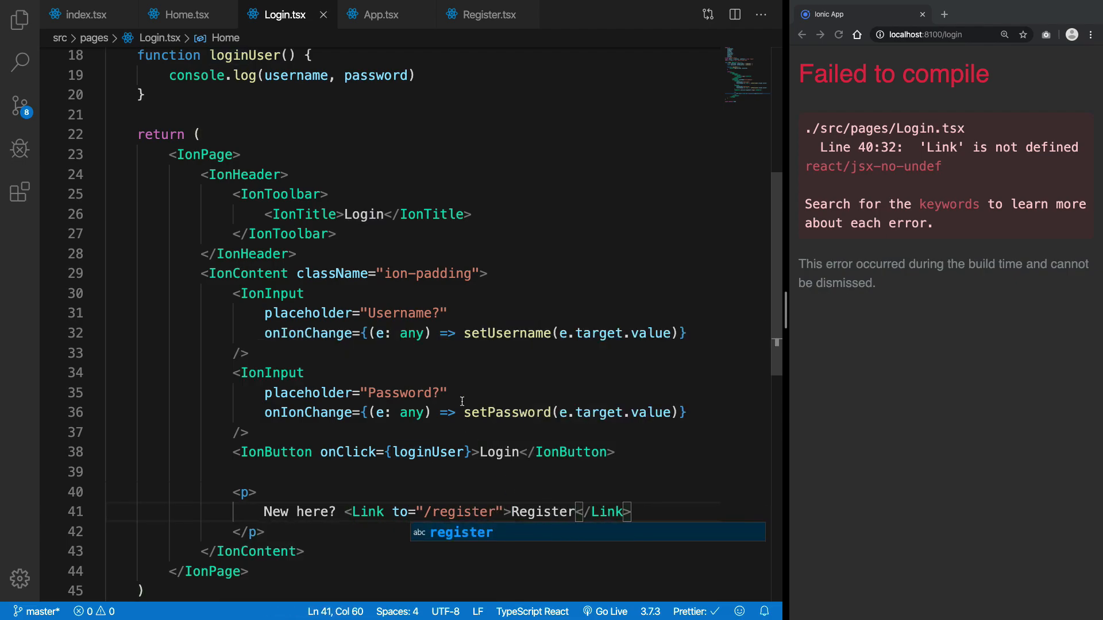
- Fix the Link error and check the 'New here? Register' link opens the Register page
left_click(485, 14)
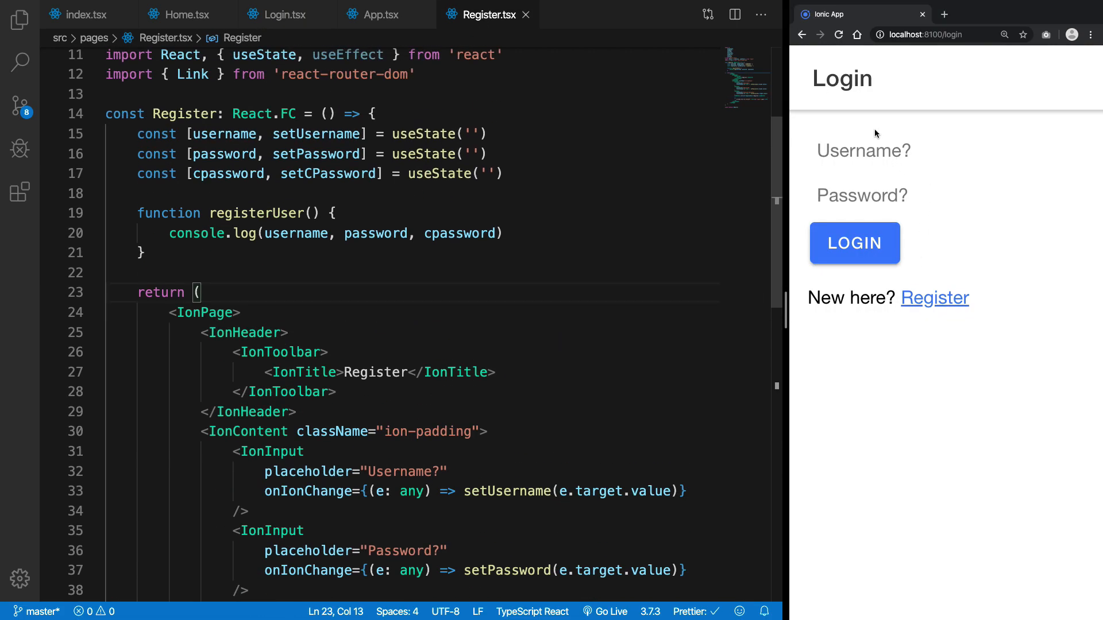
type("ghjgh")
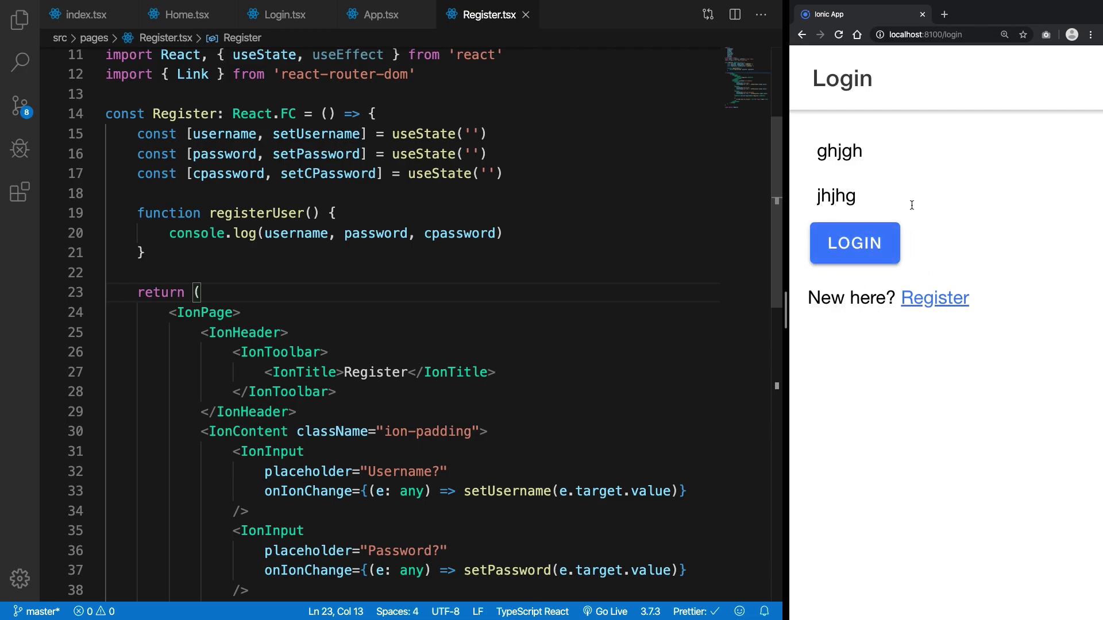
left_click(934, 298)
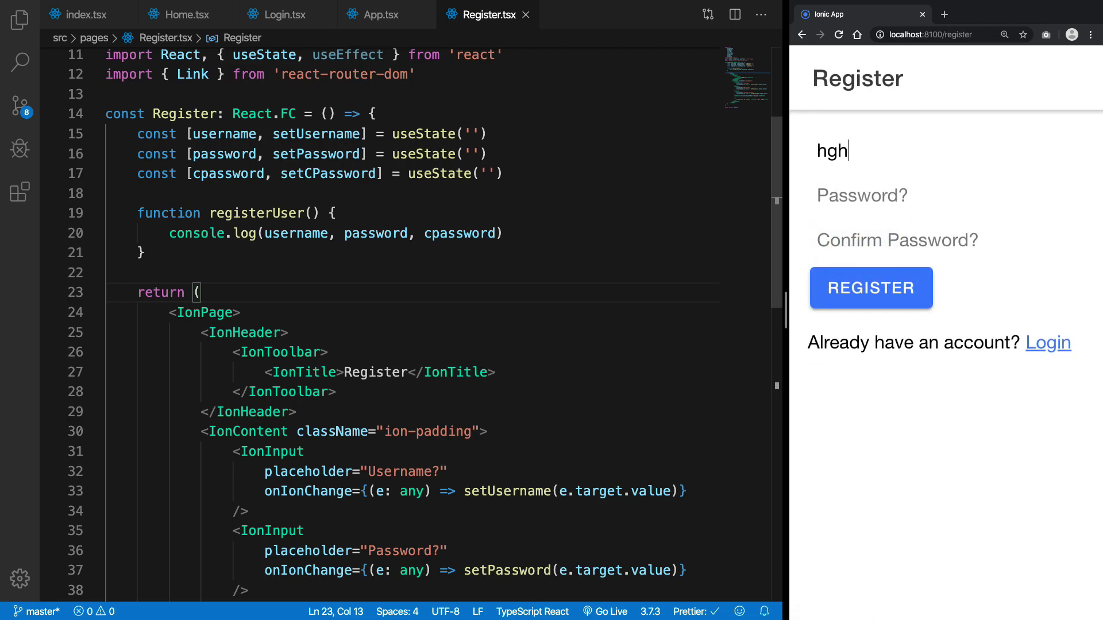